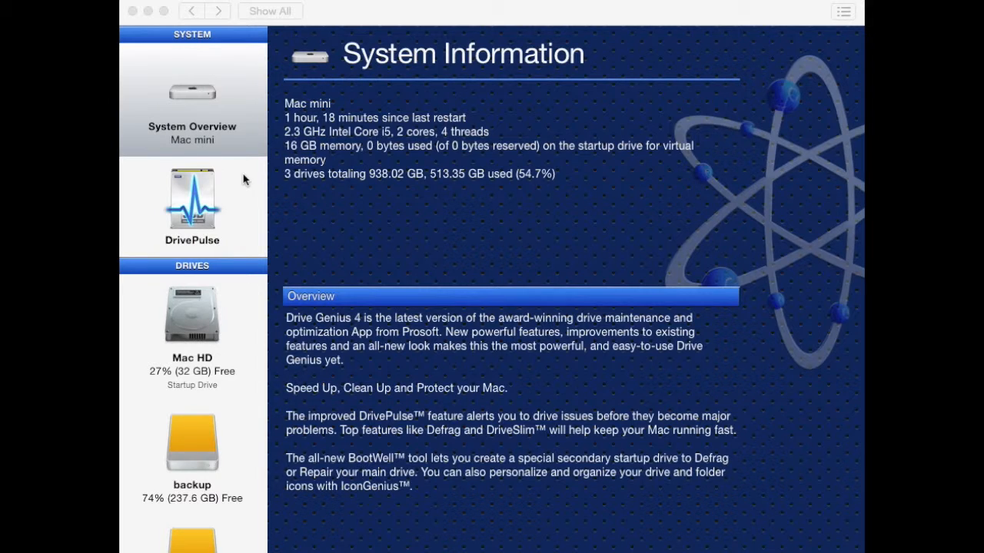
Step: Select Mac HD in the sidebar to show its maintenance tools
scroll("down", 3)
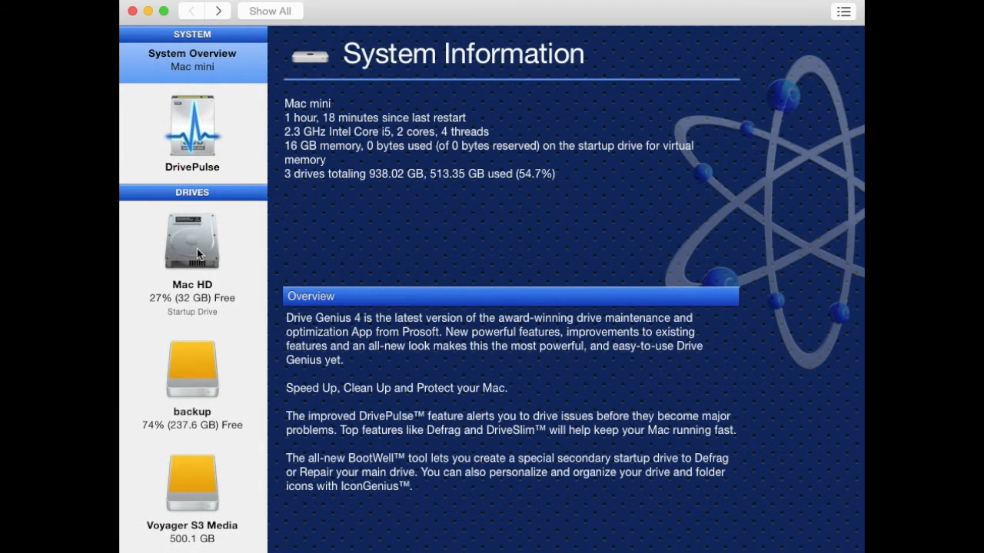
left_click(192, 243)
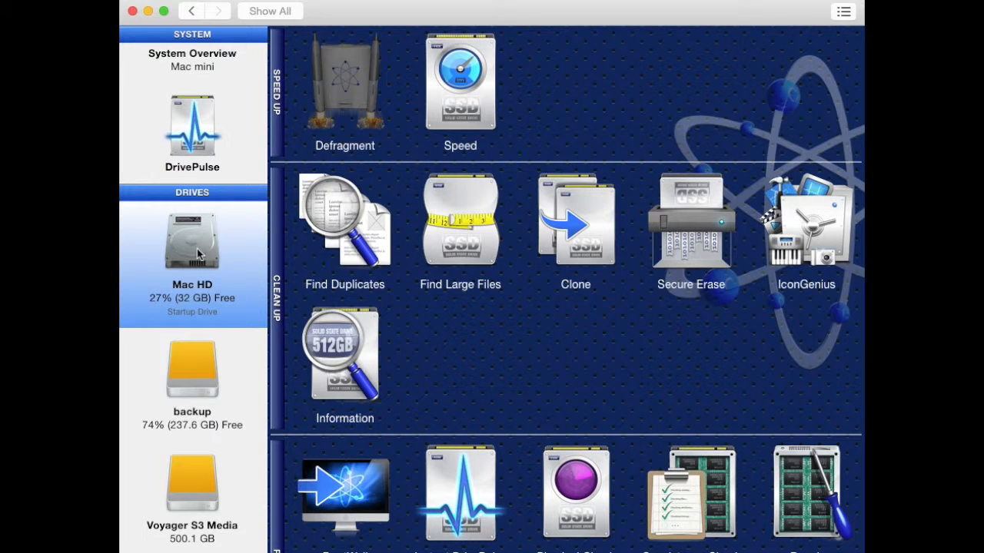
mouse_move(469, 243)
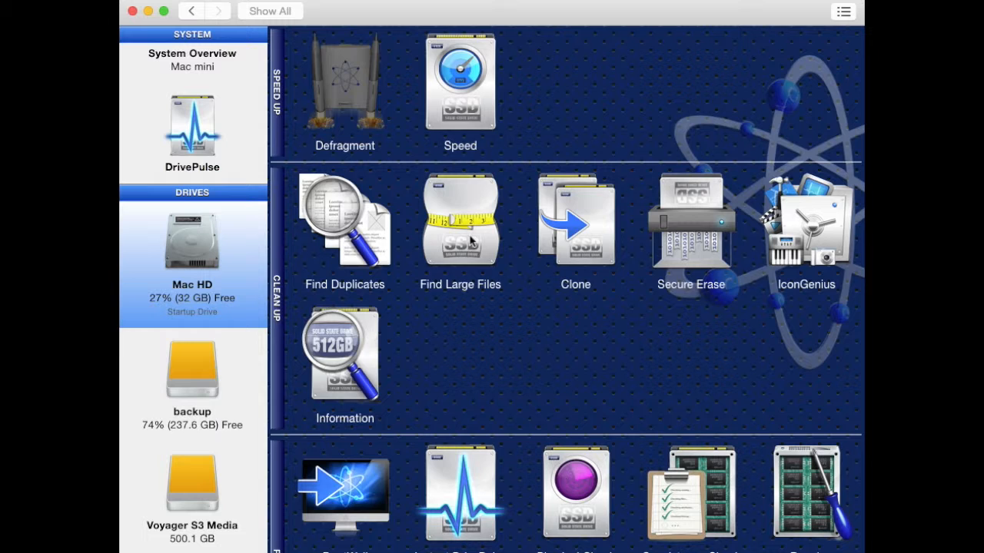
Step: Run Find Duplicates on Mac HD and mark the Downloads duplicates (67 files, 330 MB)
left_click(345, 218)
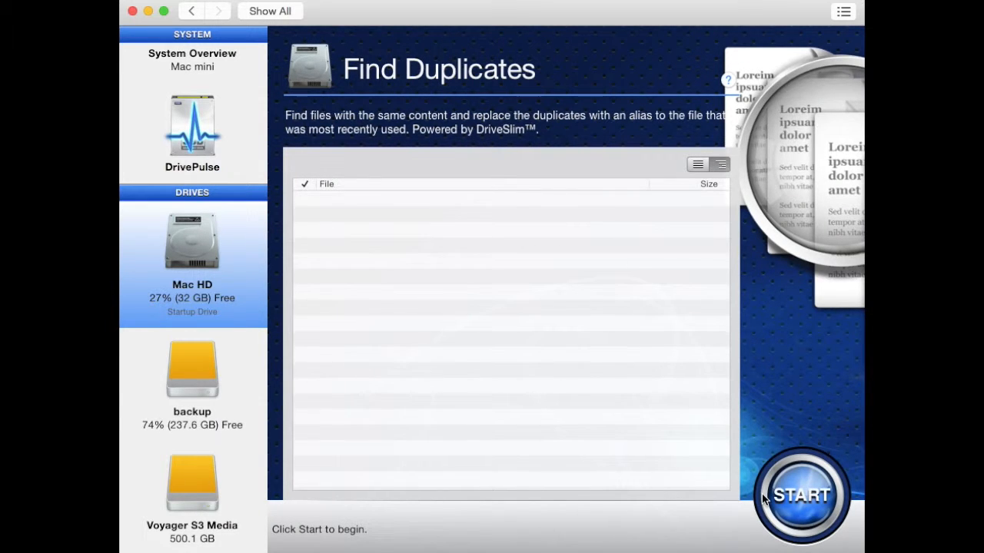
left_click(801, 495)
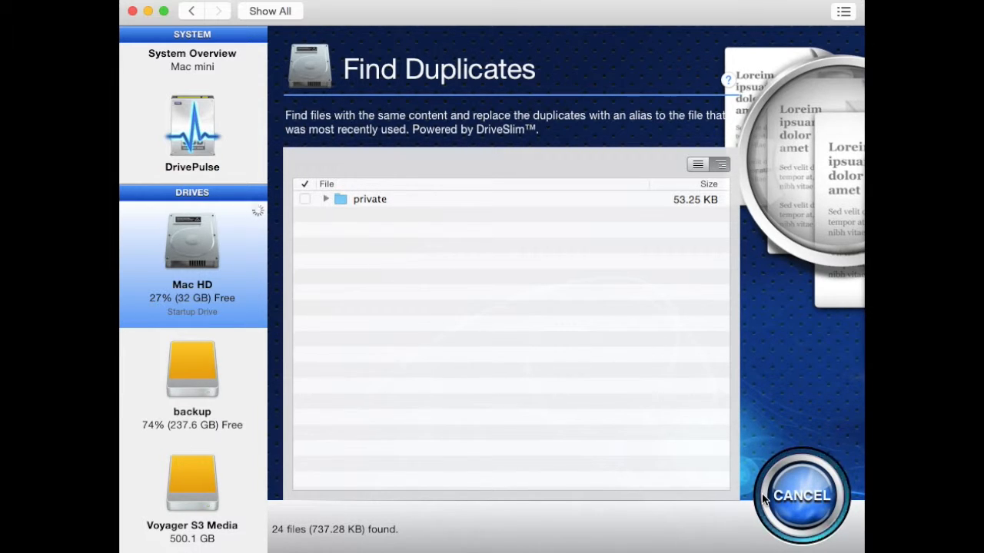
left_click(304, 246)
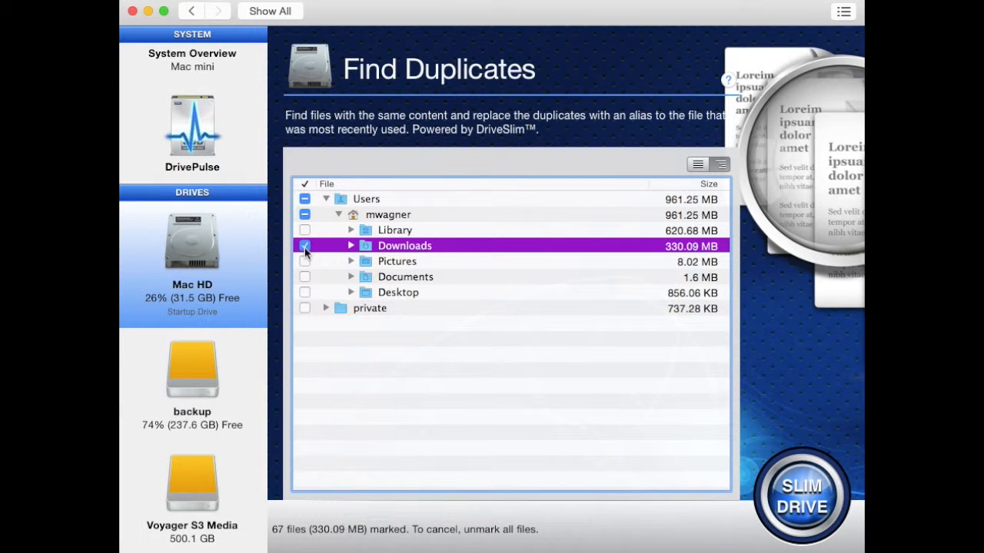
Step: Mark duplicates in Library and the whole mwagner home folder — 1,408 files, 961 MB
left_click(304, 245)
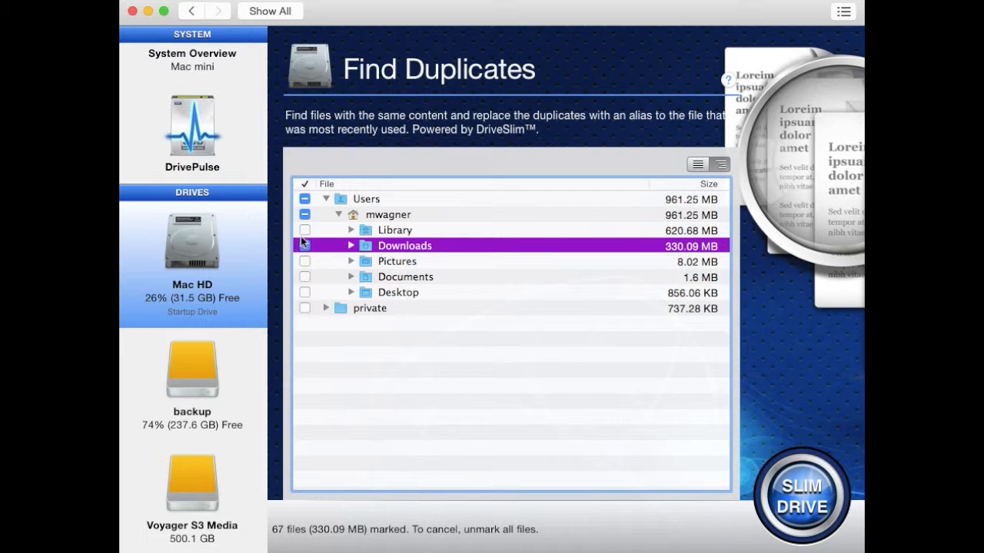
left_click(304, 230)
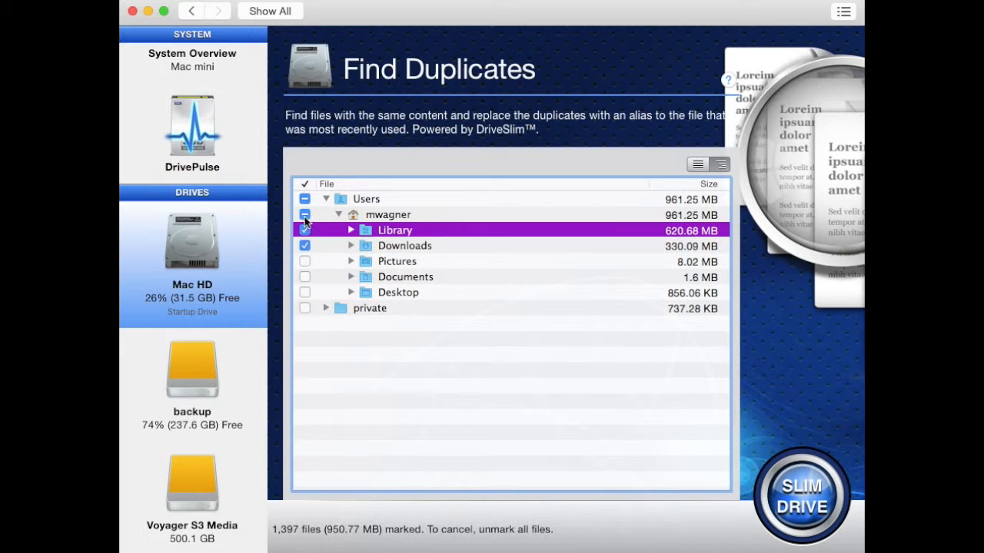
left_click(305, 215)
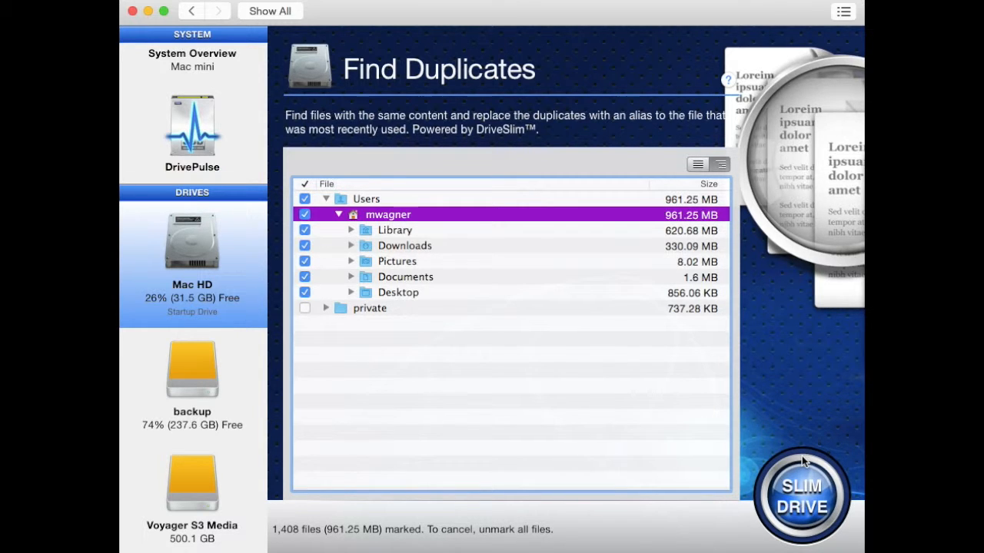
mouse_move(812, 465)
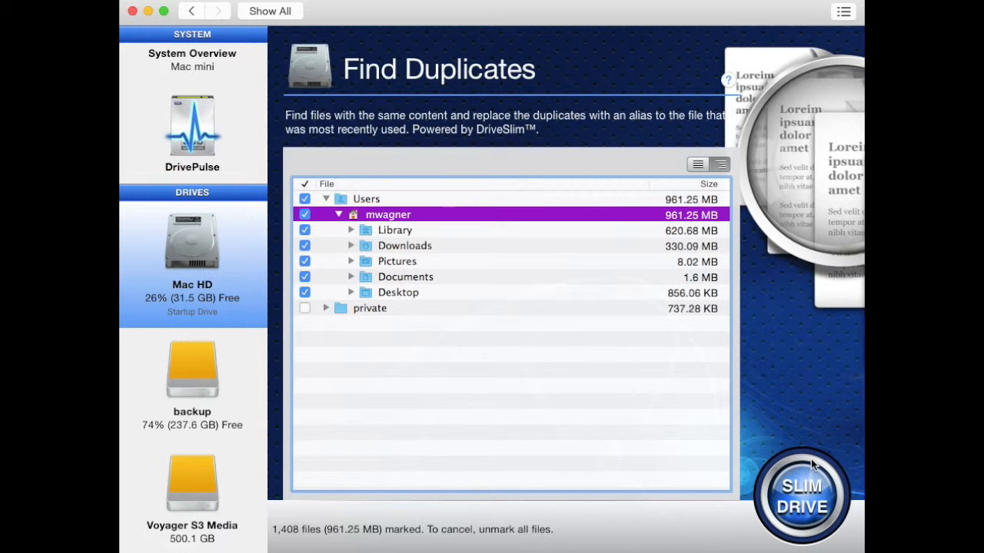
Step: Slim the 1,408 marked duplicates, confirming the data-loss warning
left_click(801, 495)
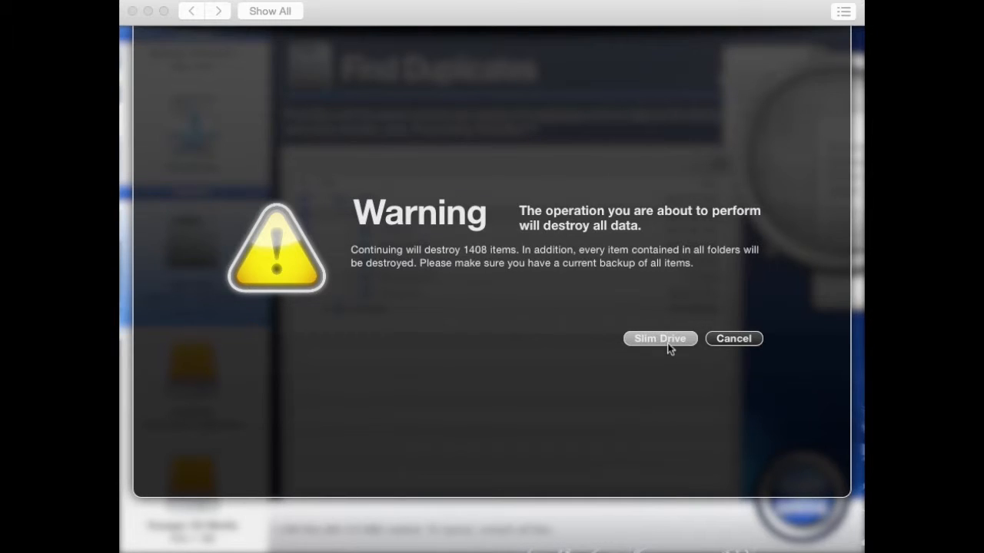
left_click(658, 339)
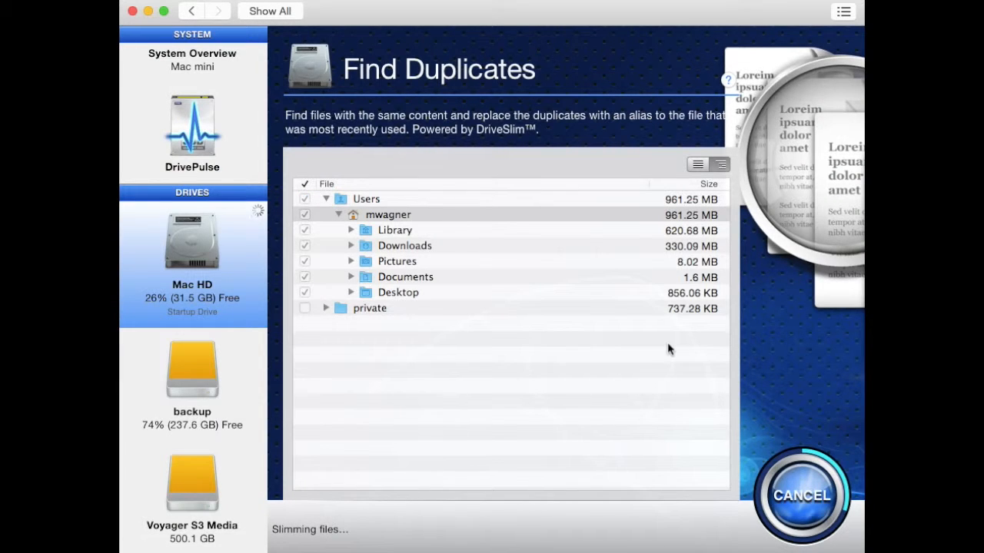